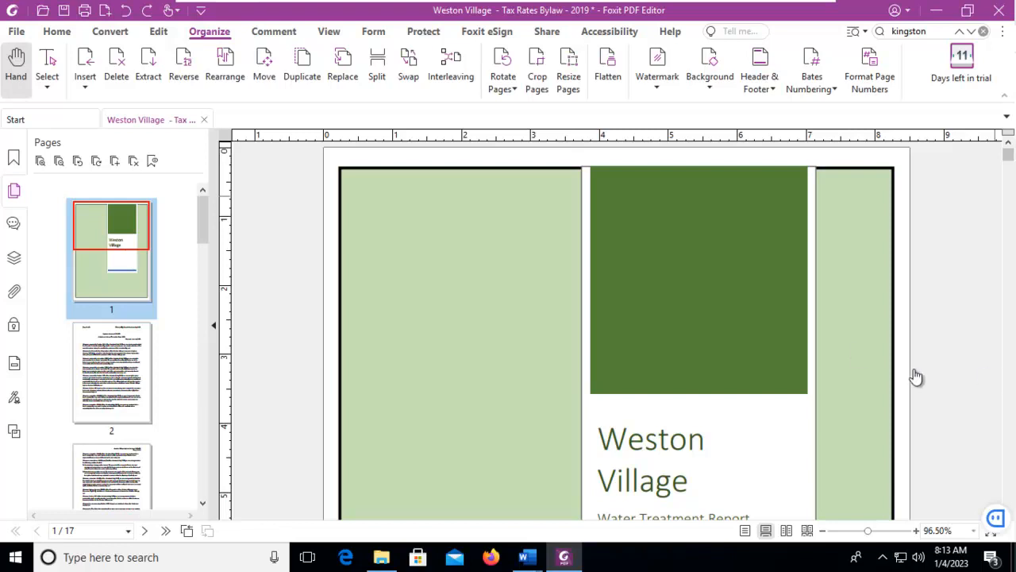
mouse_move(143, 284)
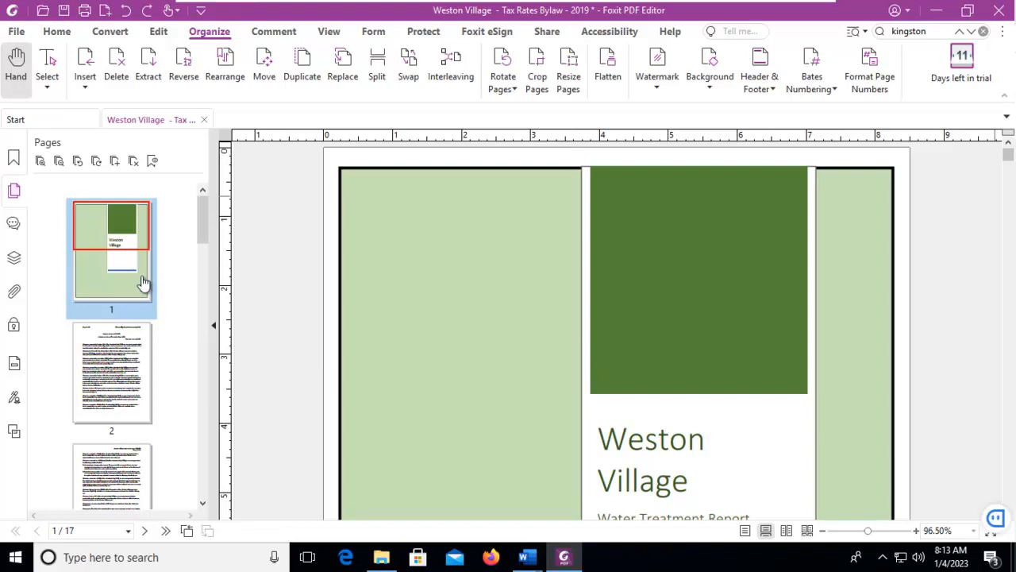
mouse_move(127, 308)
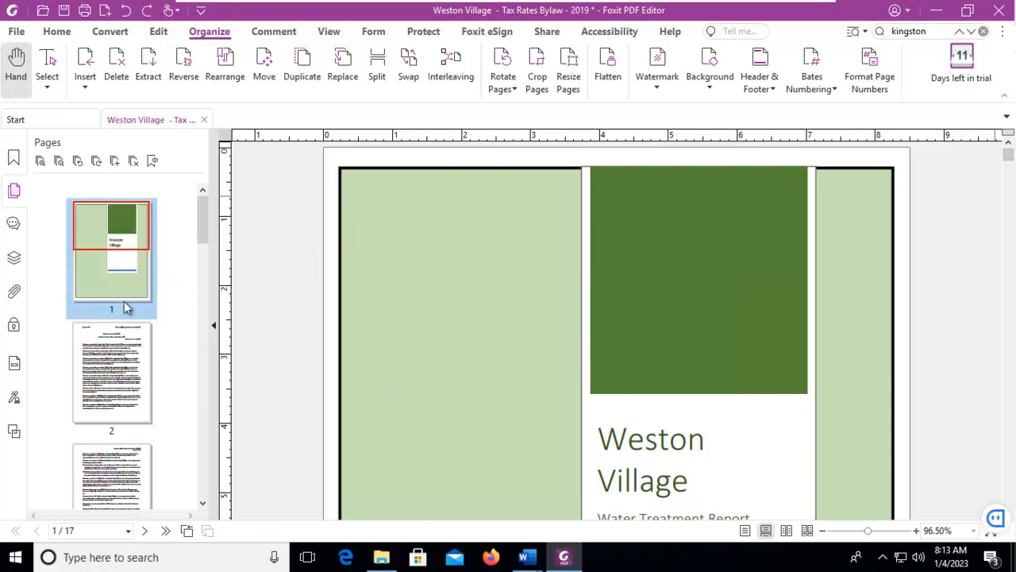
mouse_move(125, 344)
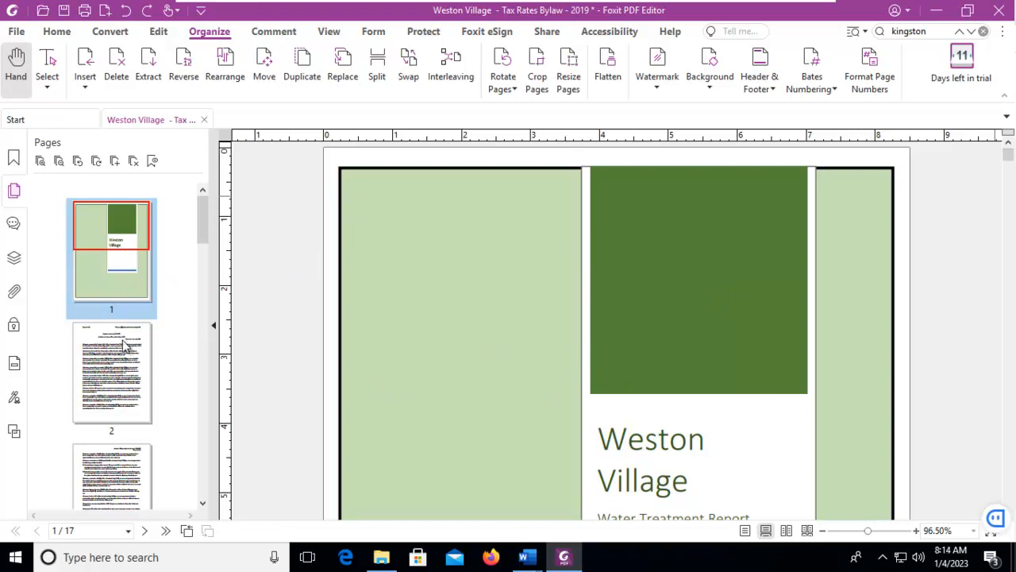
Step: Review the bylaw's first page and the 2019 Tax Rates schedule page
left_click(111, 373)
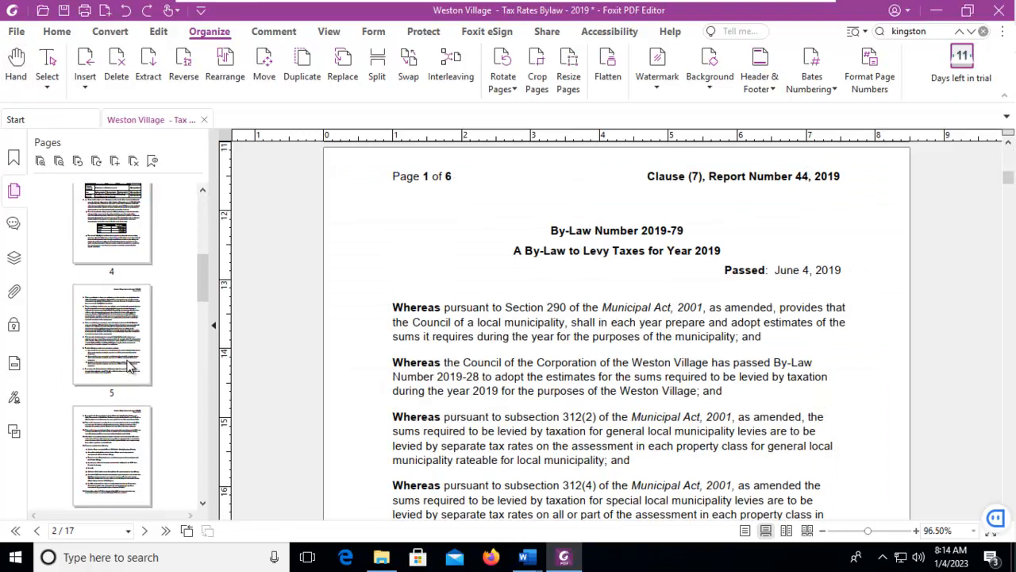
scroll("down", 3)
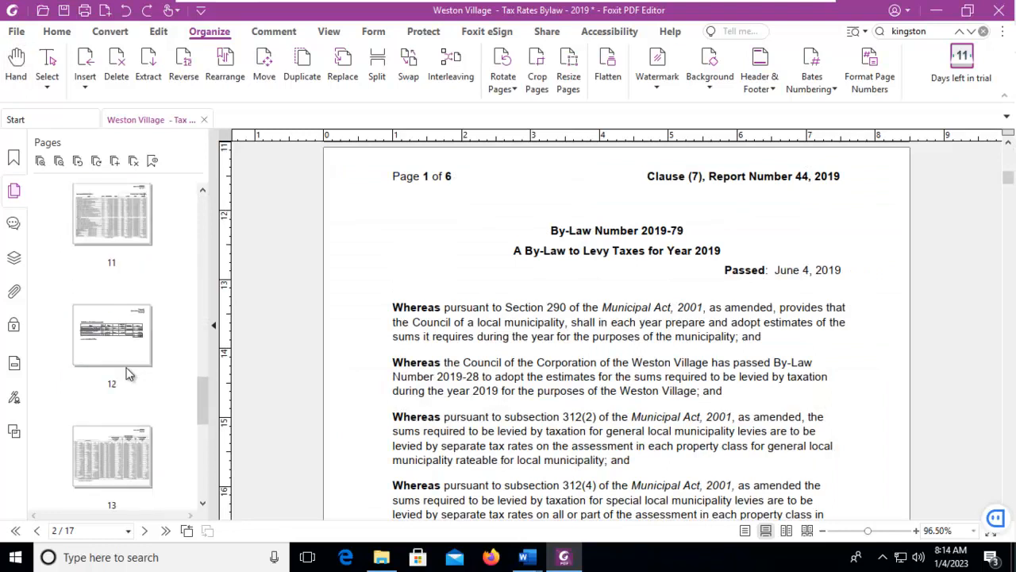
scroll("up", 3)
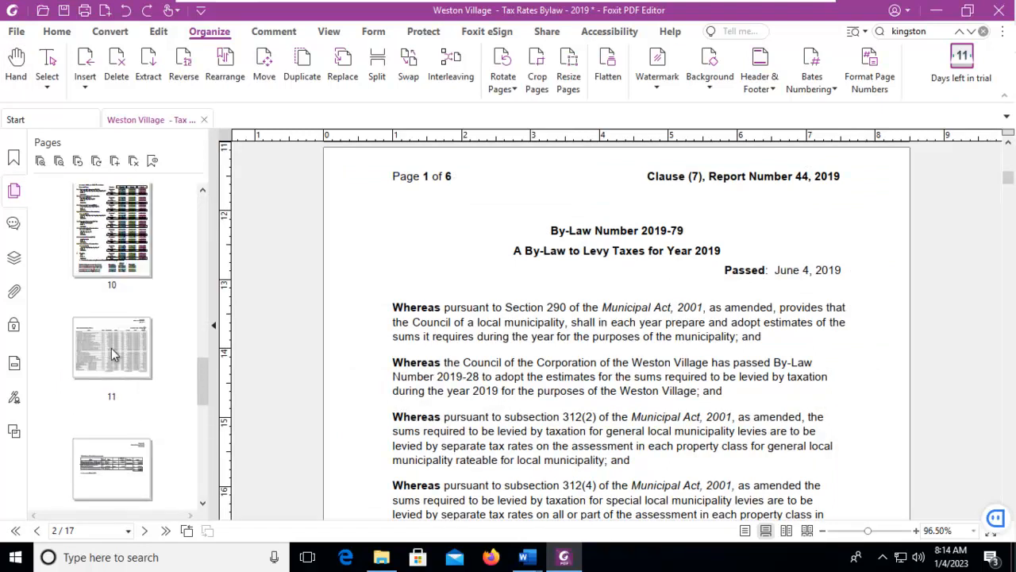
left_click(112, 230)
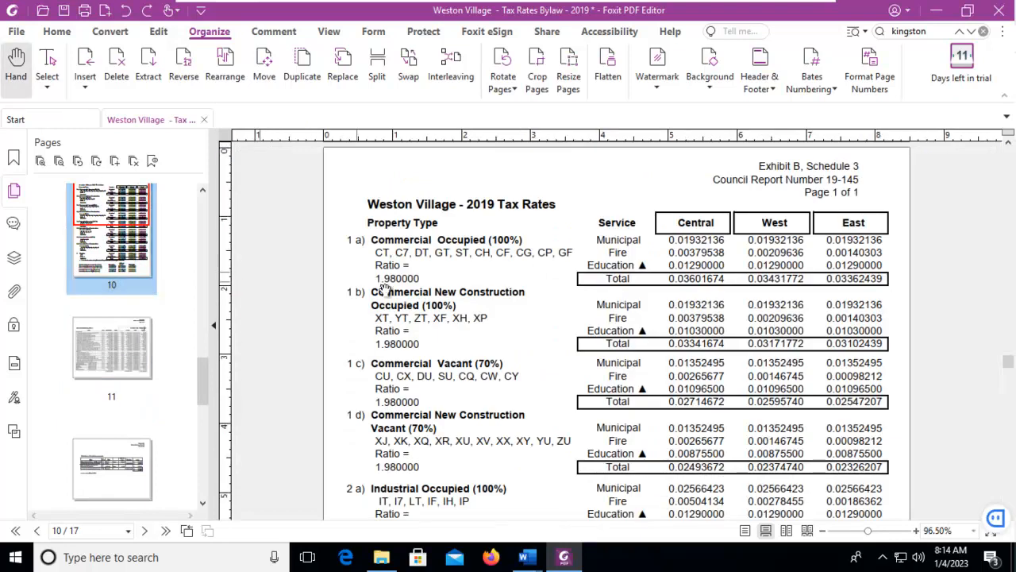
scroll("down", 3)
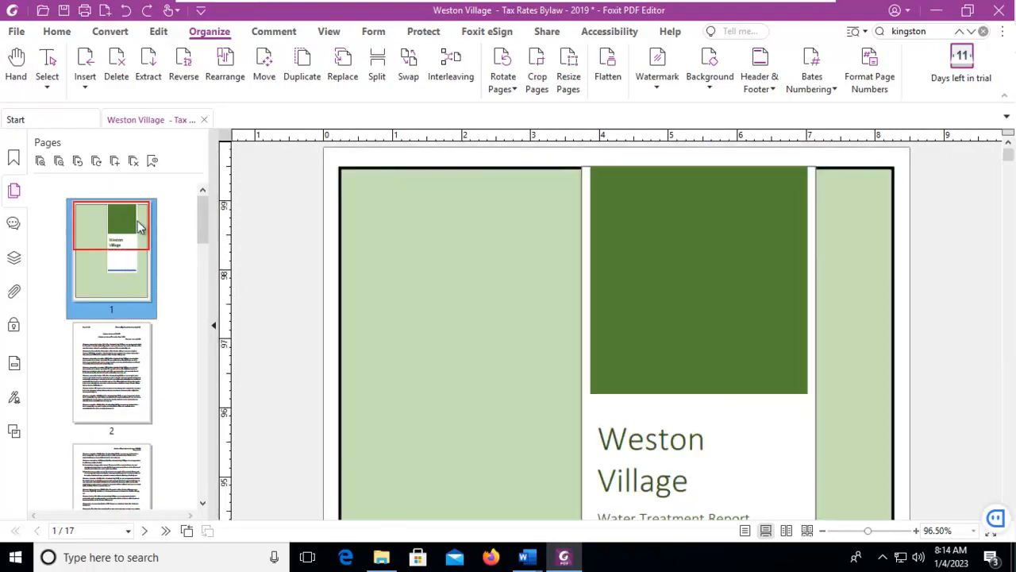
mouse_move(129, 304)
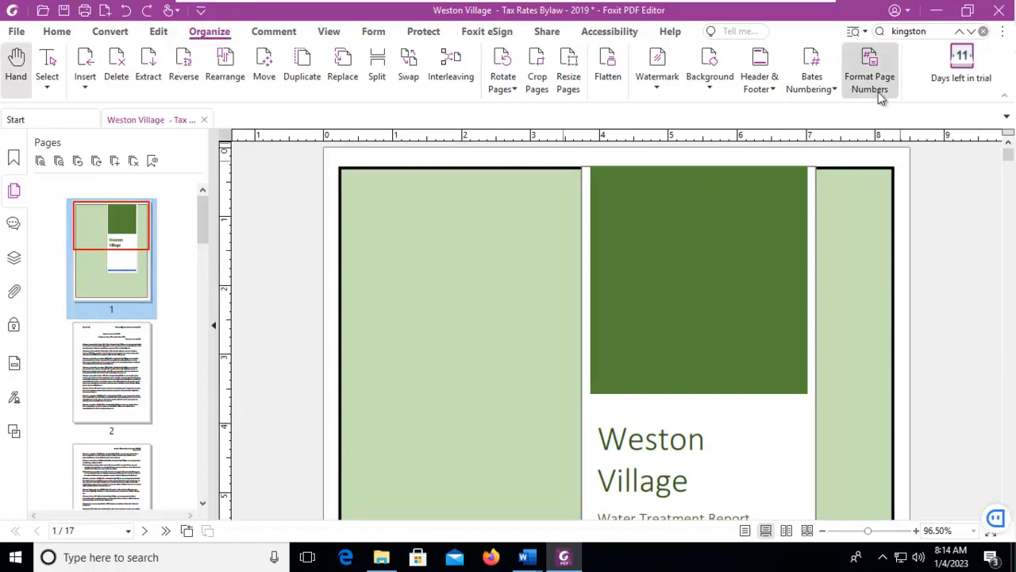
Step: Set the cover page's page-number style to None
left_click(869, 70)
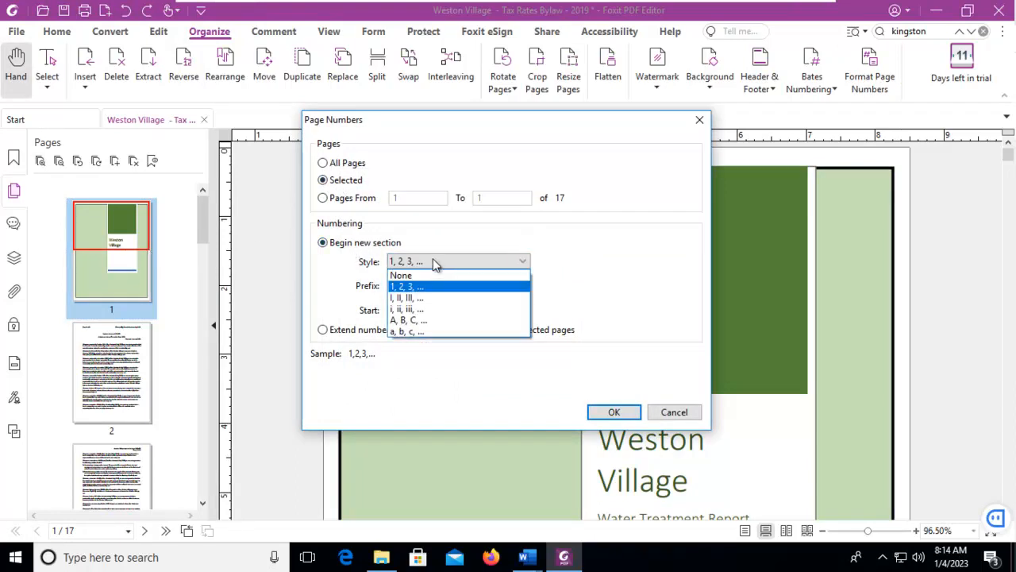
left_click(401, 274)
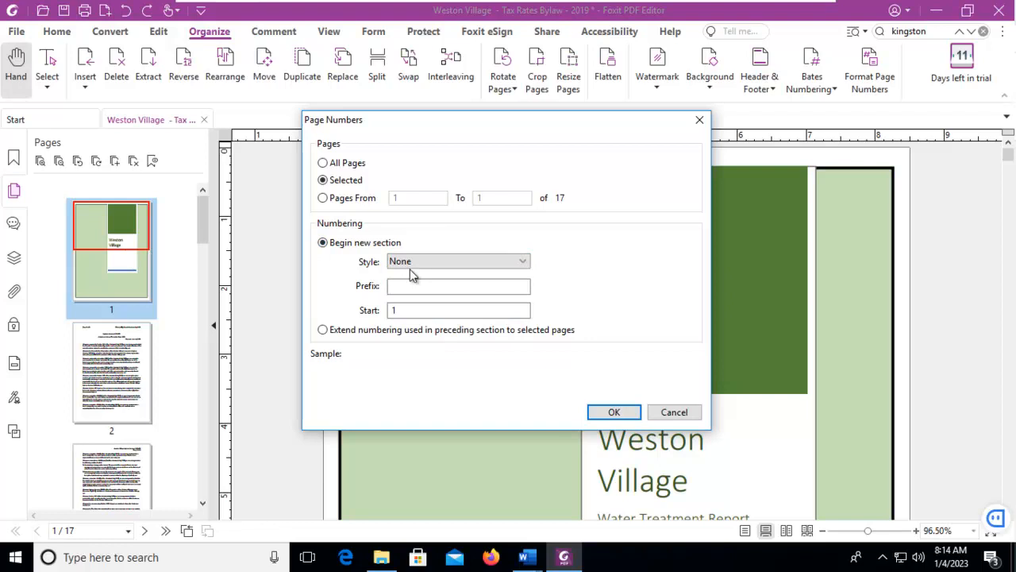
mouse_move(614, 411)
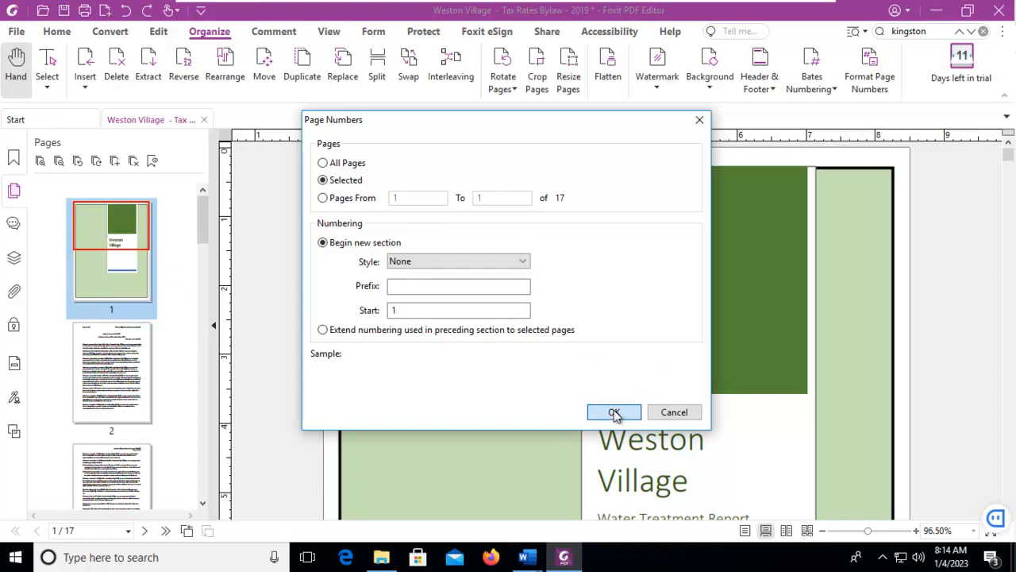
left_click(614, 412)
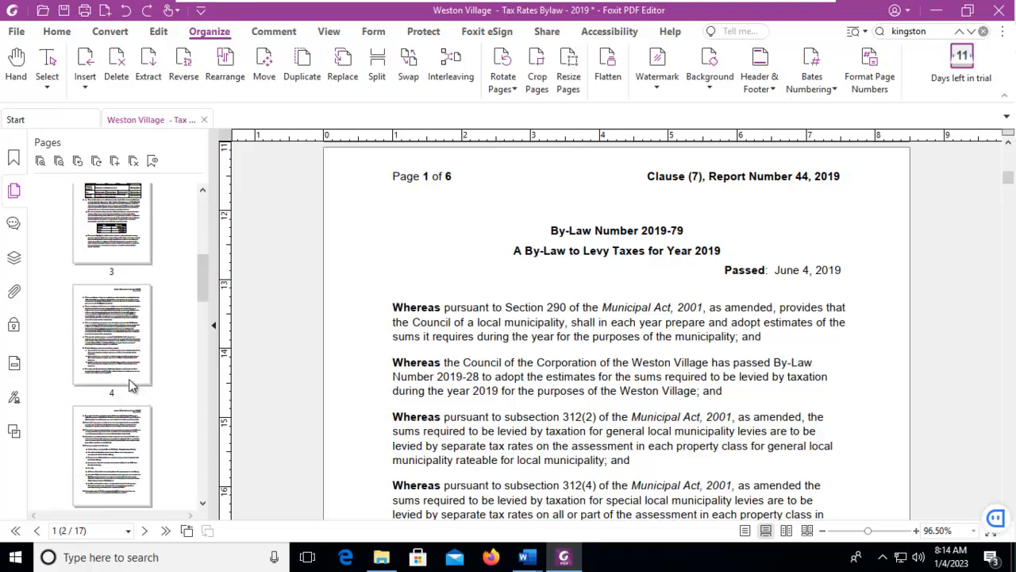
Step: Select the 2019 General Municipal Levy schedule thumbnail and scroll toward the last page
scroll("down", 3)
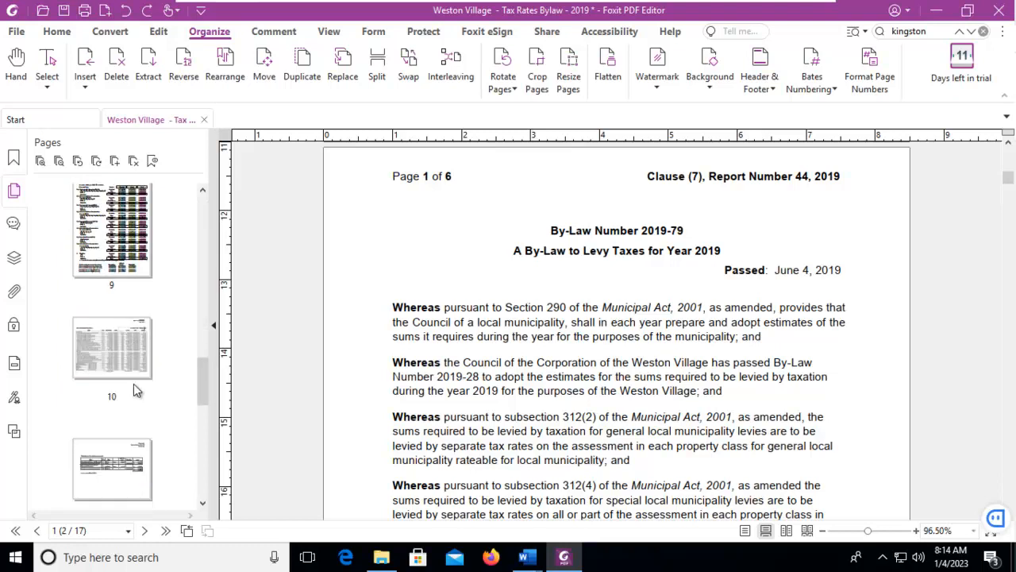
left_click(111, 349)
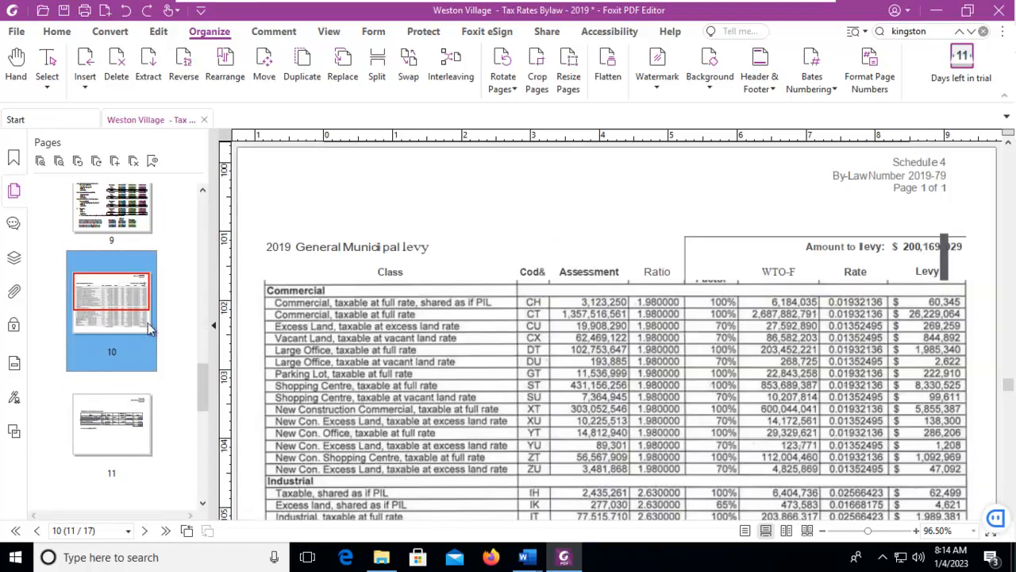
scroll("down", 3)
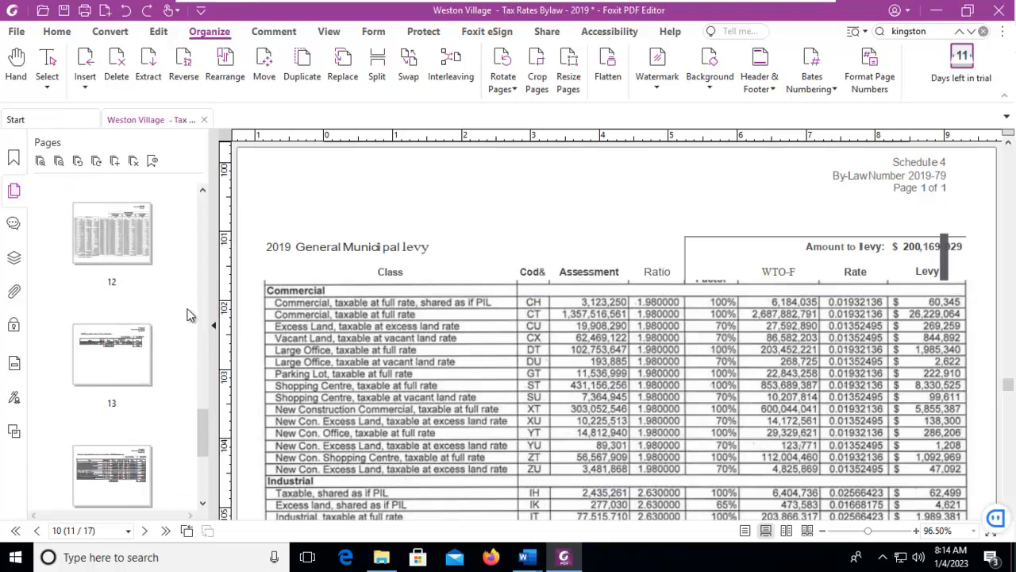
scroll("down", 3)
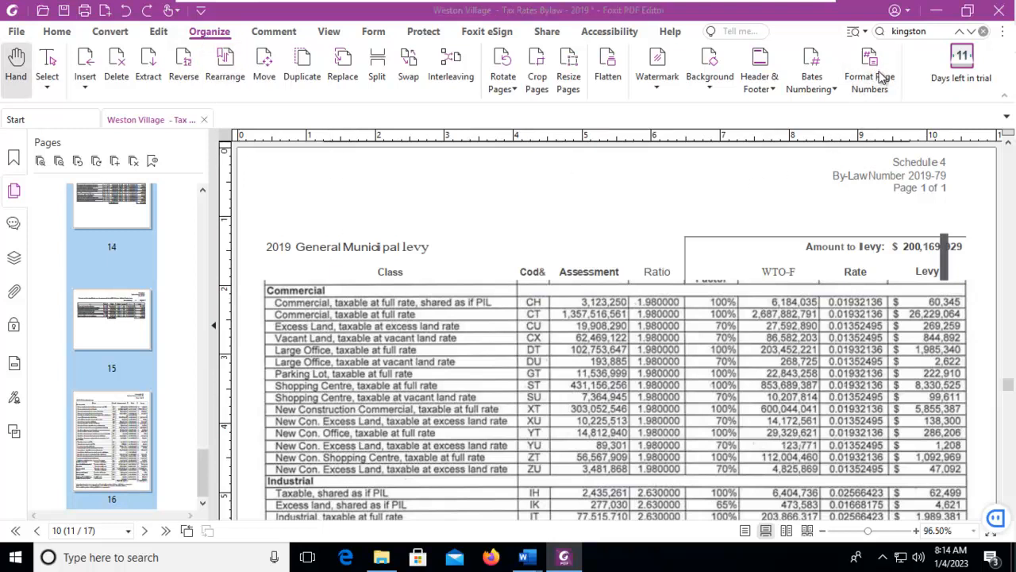
Step: Start a page numbering section for pages 10–16 with the prefix 'Appendix -'
left_click(870, 66)
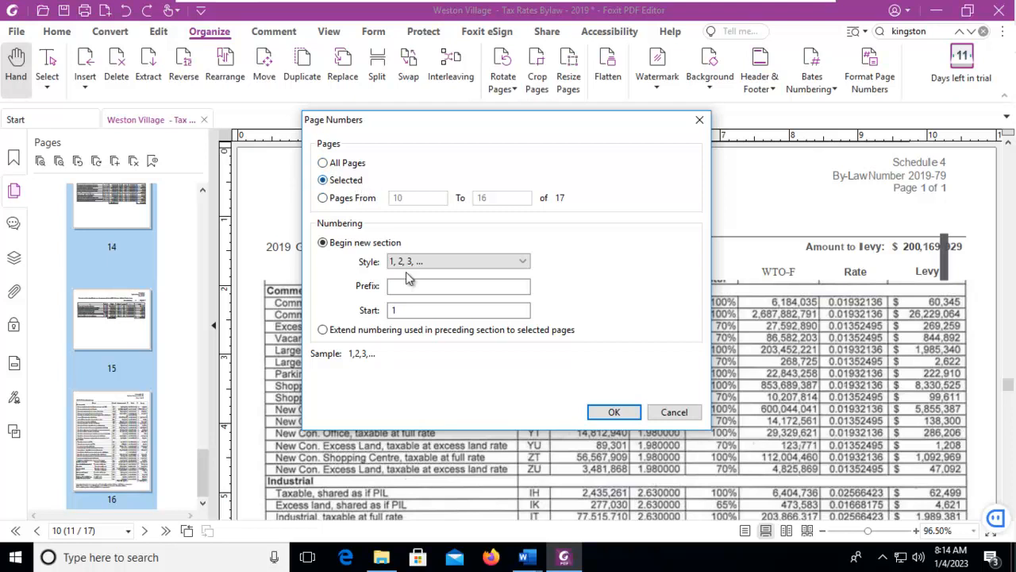
left_click(520, 261)
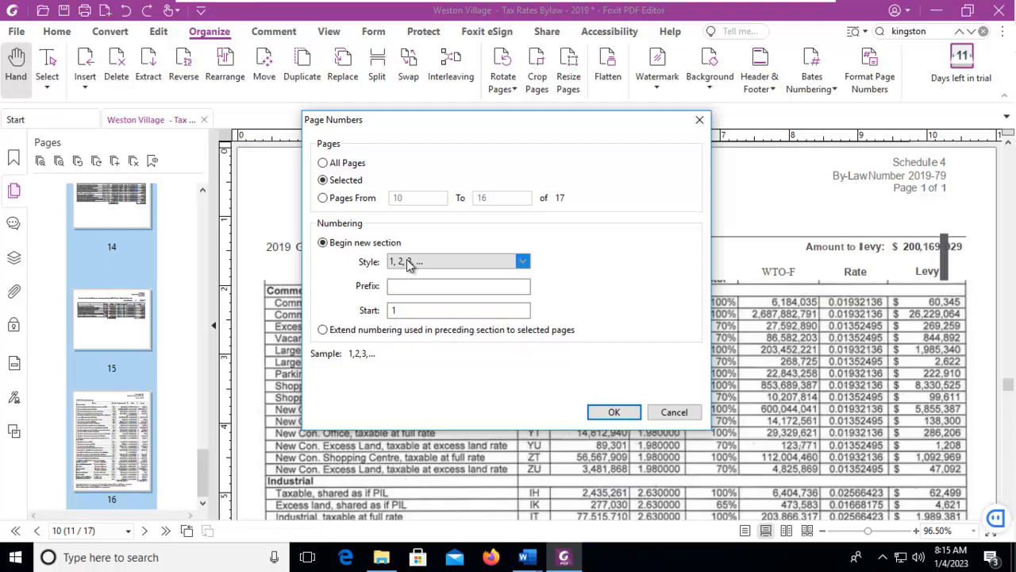
type("A")
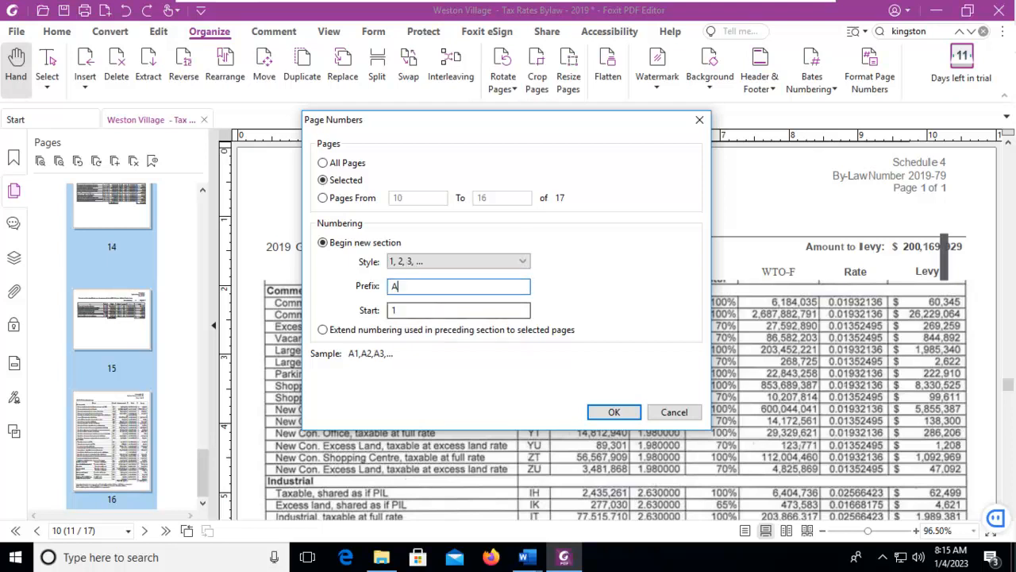
type("ppend")
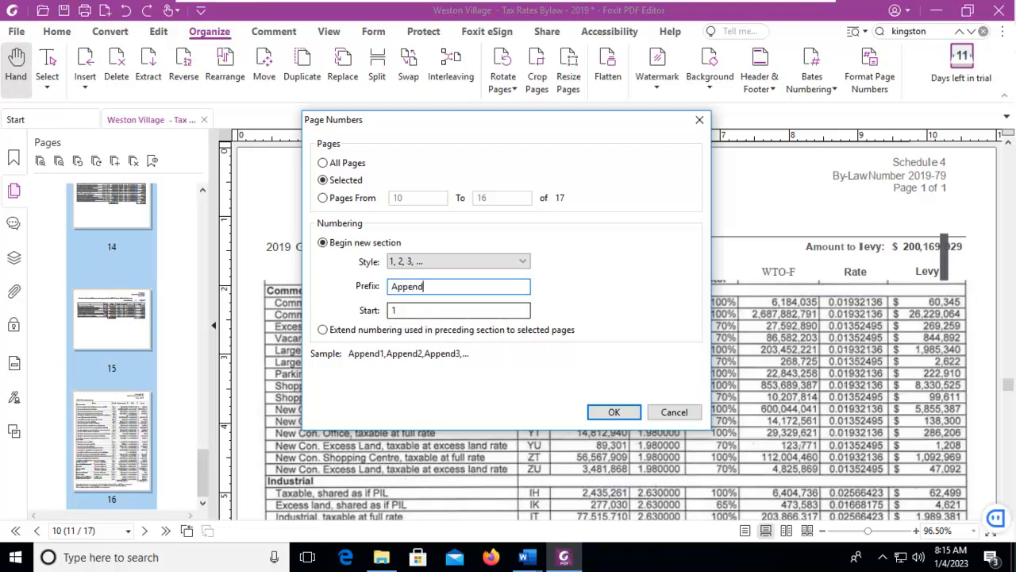
type("ix -")
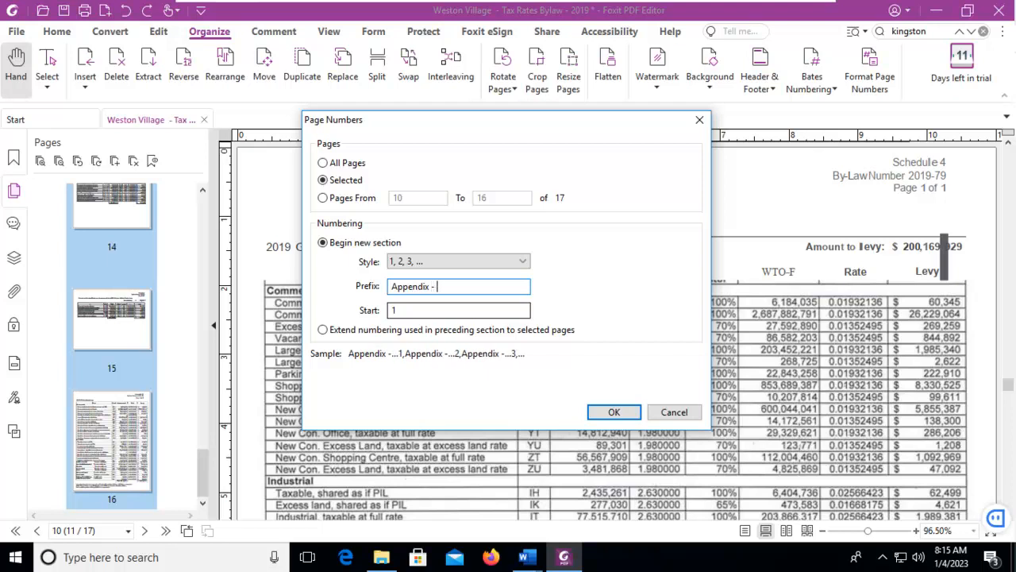
mouse_move(389, 364)
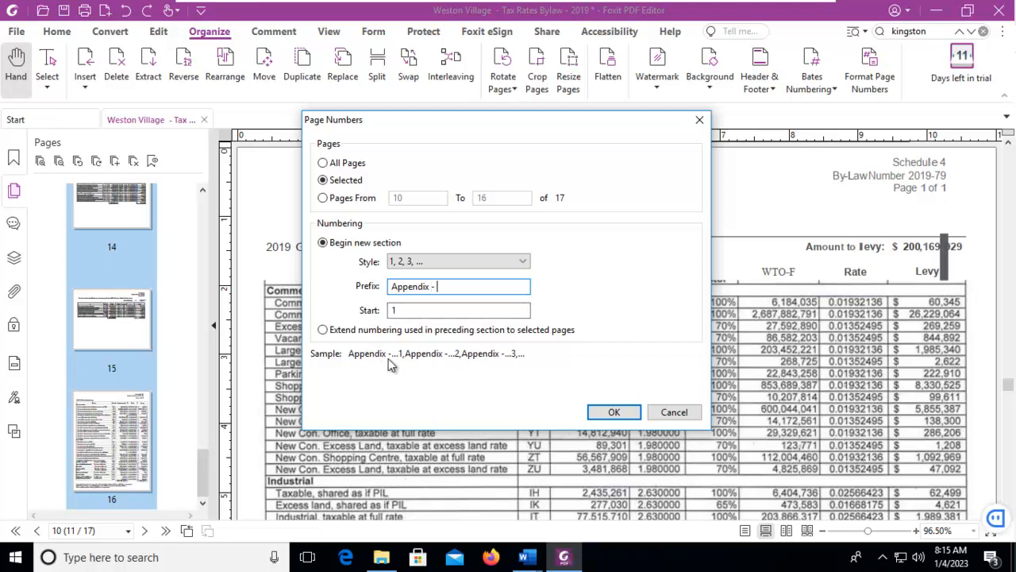
mouse_move(614, 412)
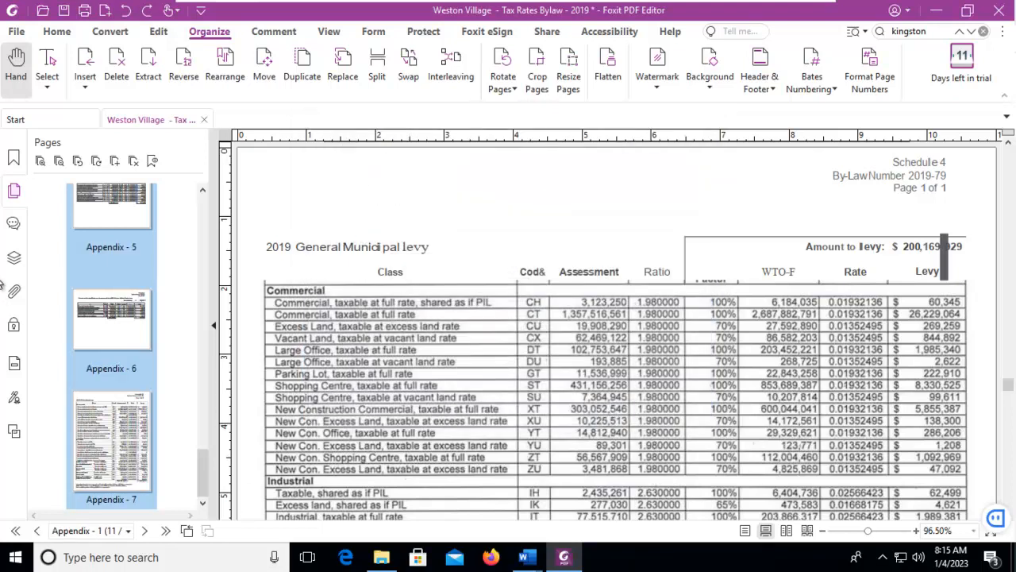
scroll("up", 3)
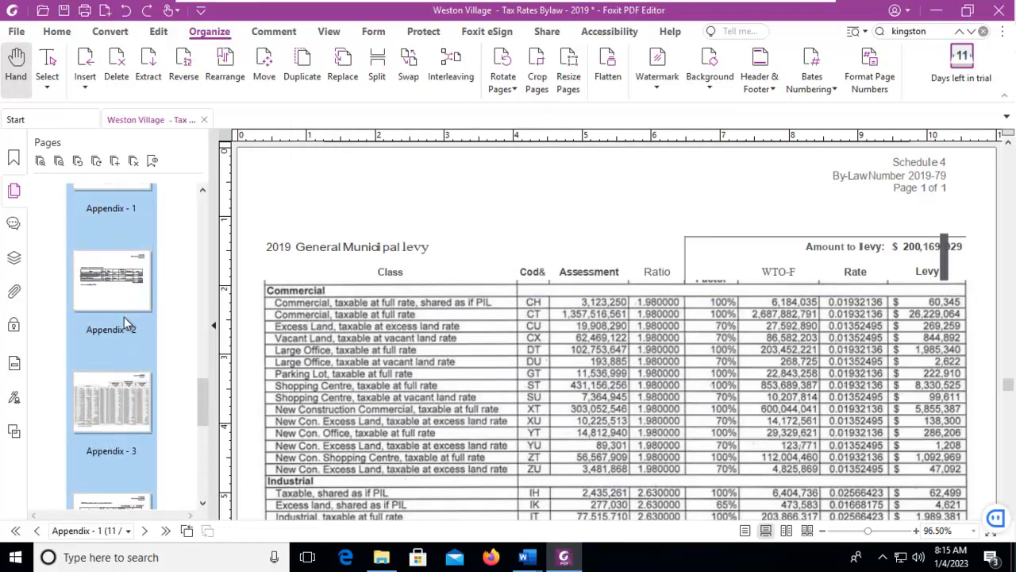
scroll("up", 3)
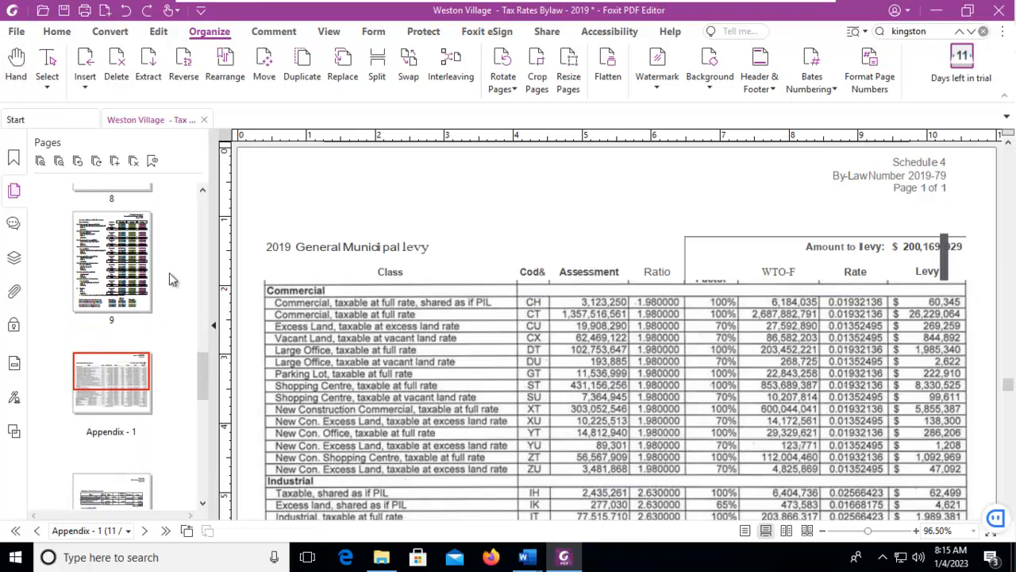